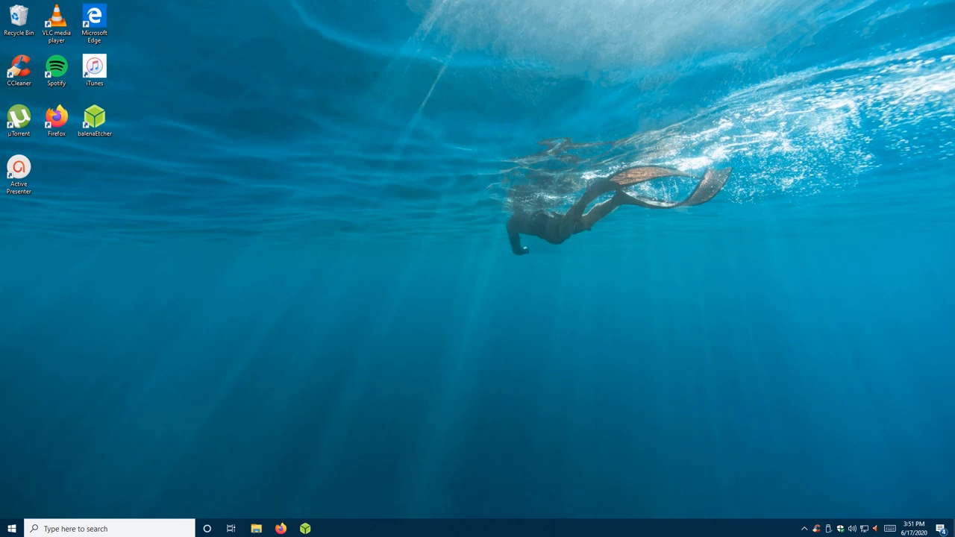
pyautogui.moveTo(533, 148)
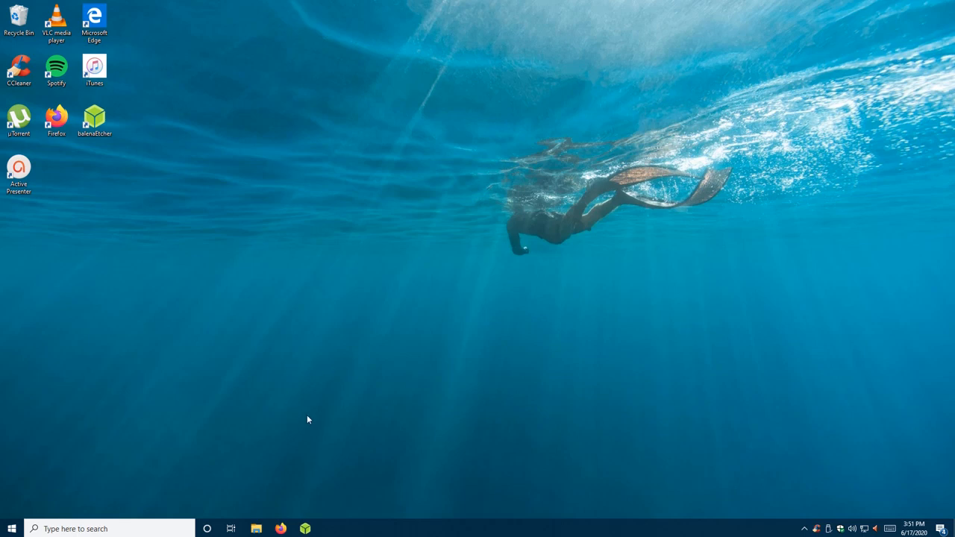
pyautogui.moveTo(88, 150)
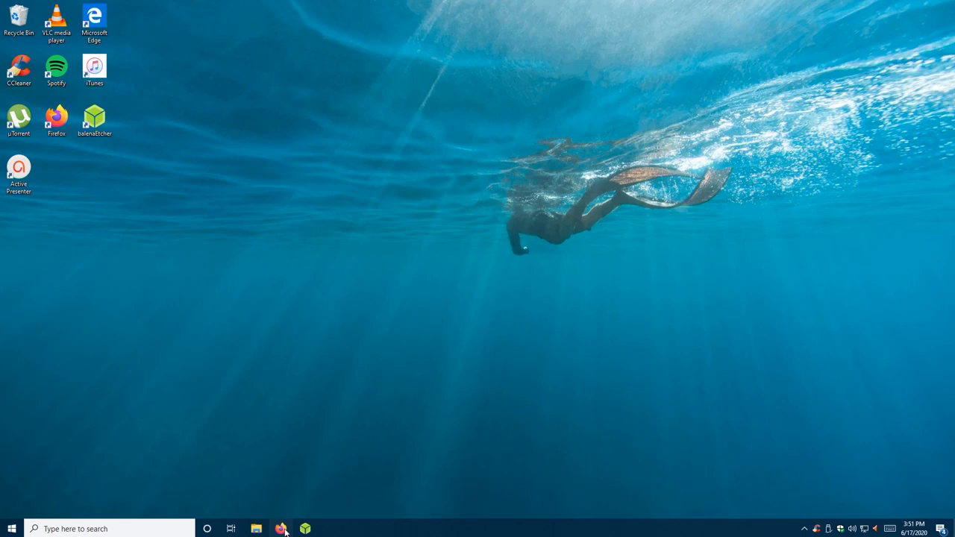
# Step: Bring up Firefox showing the balenaEtcher page with its Download for Windows button
pyautogui.click(281, 528)
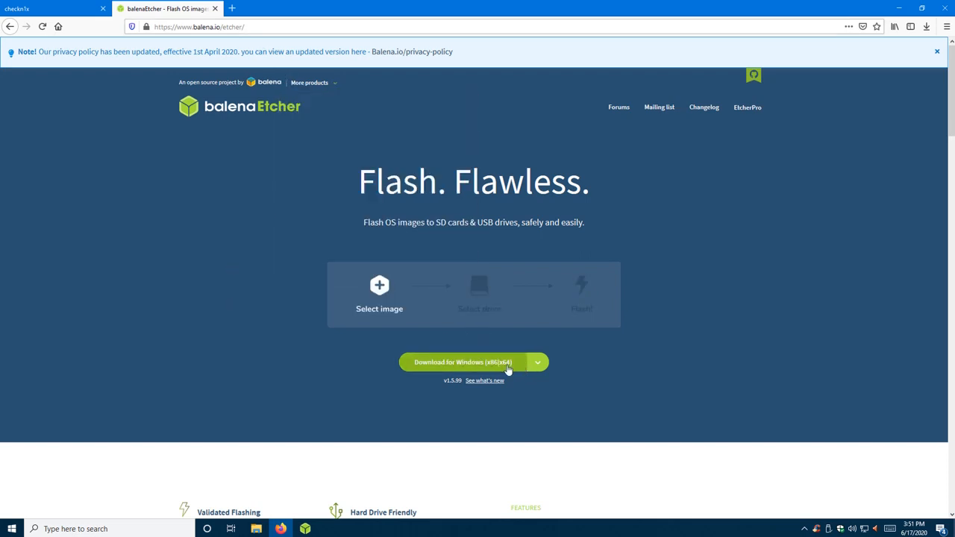
pyautogui.click(537, 361)
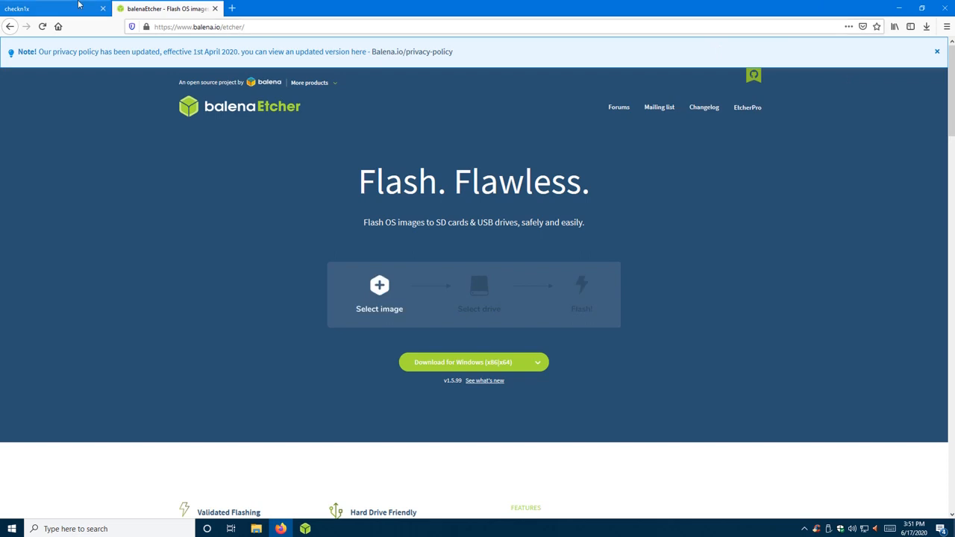
# Step: Switch to the checkn1x project tab describing the ~100MB jailbreak distribution
pyautogui.click(52, 8)
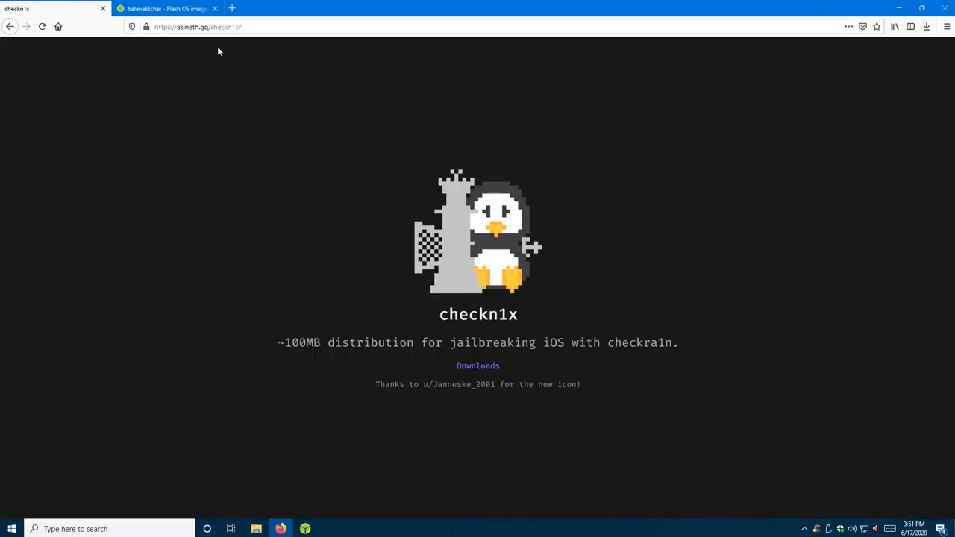
pyautogui.moveTo(171, 40)
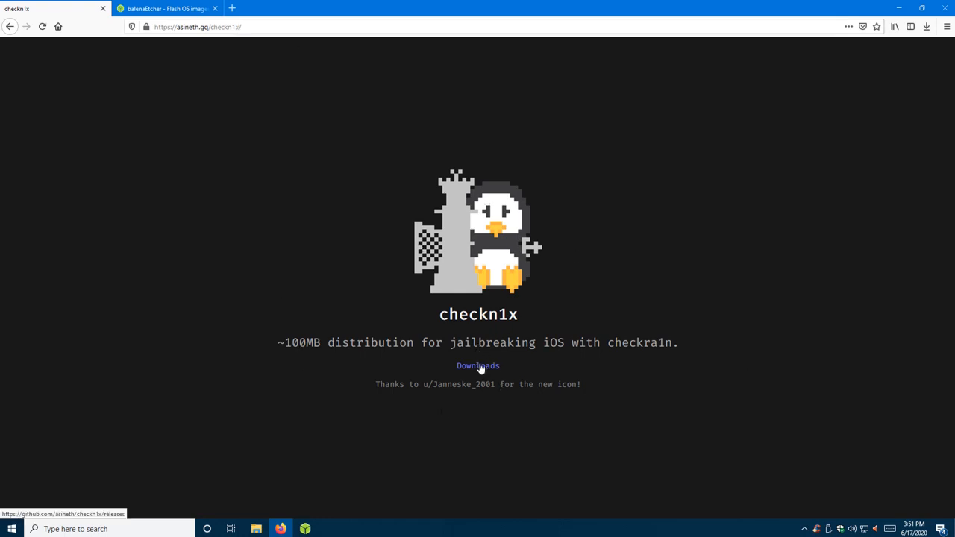
# Step: Save checkn1x-1.0.6-amd64.iso from the GitHub release assets, then return to the desktop
pyautogui.click(477, 366)
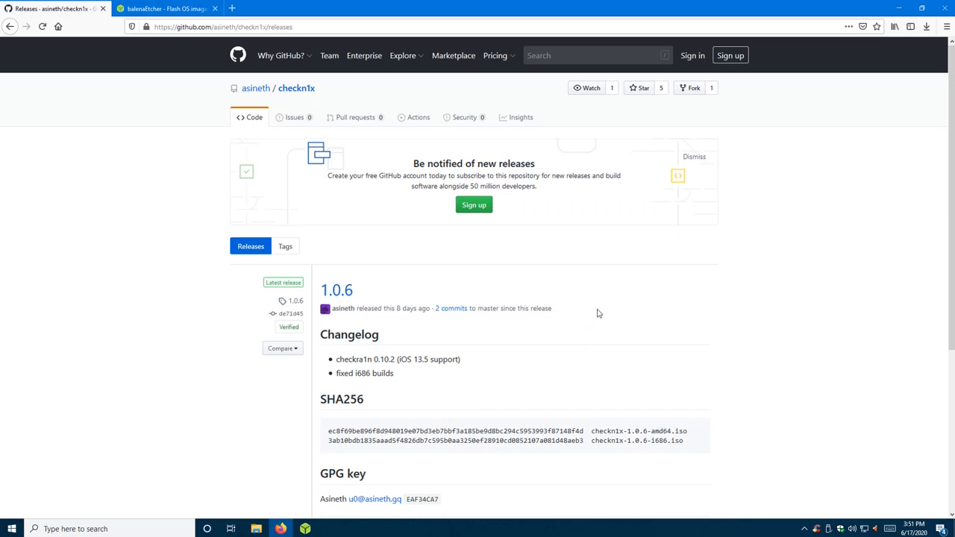
pyautogui.scroll(-3)
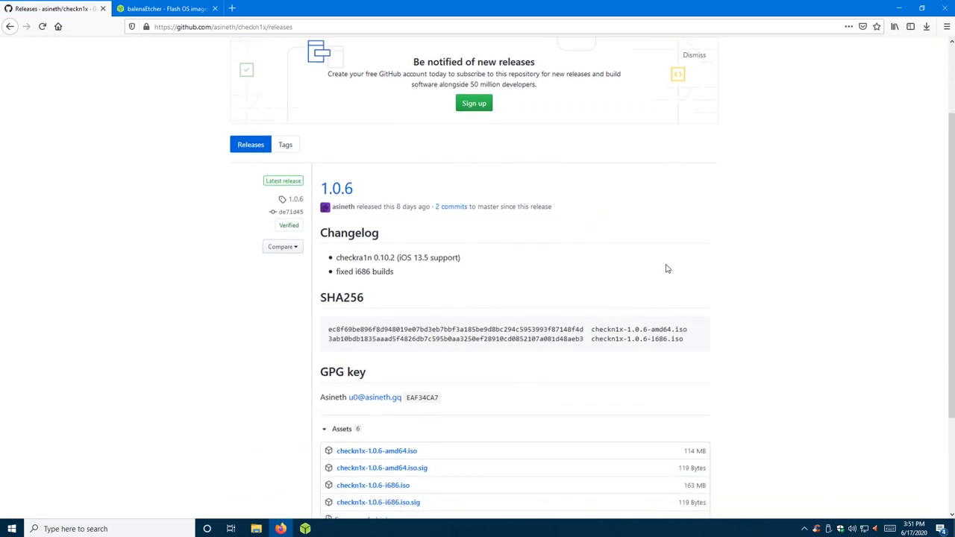
pyautogui.scroll(-3)
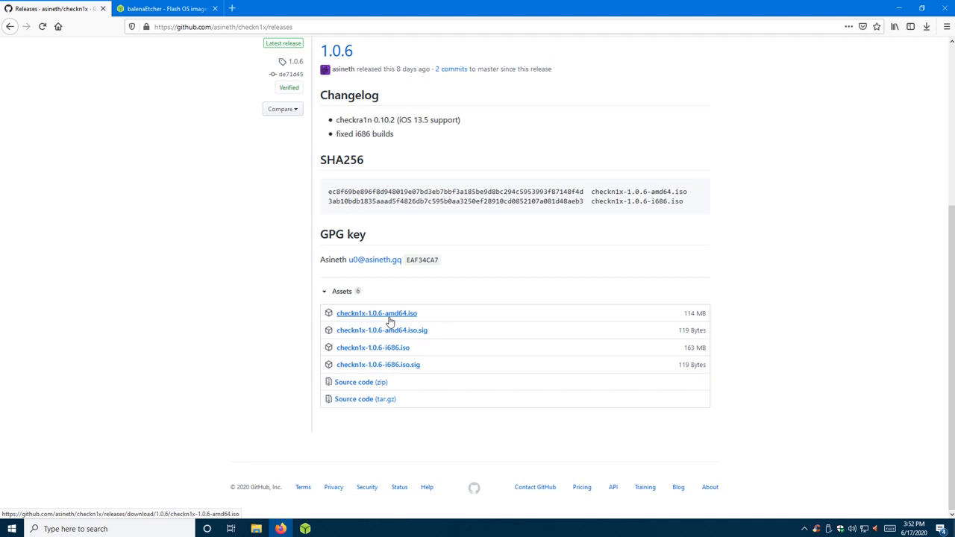
pyautogui.moveTo(415, 317)
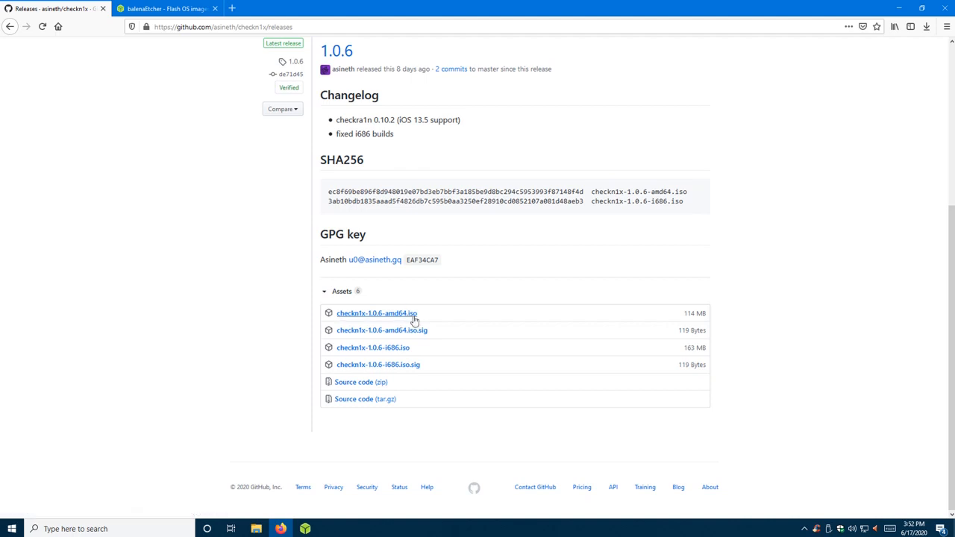
pyautogui.moveTo(376, 313)
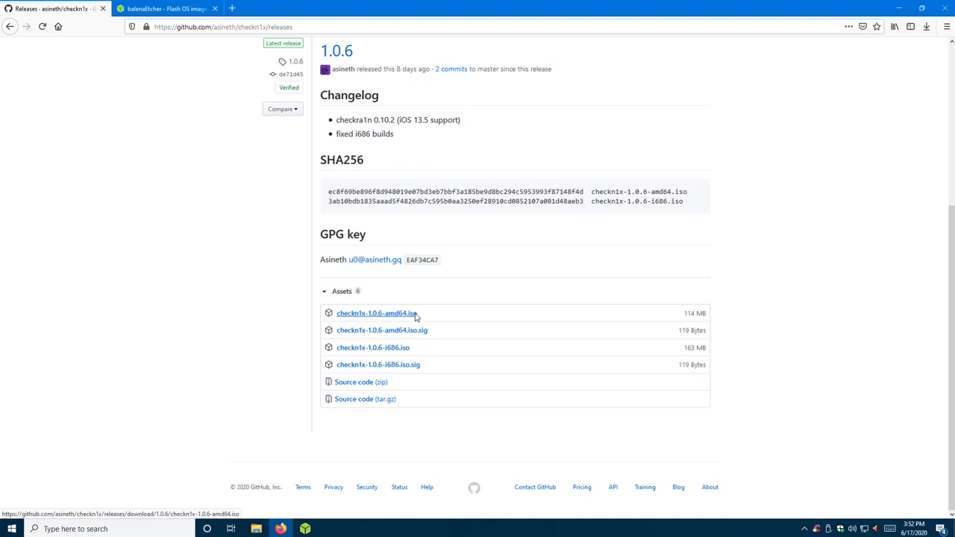
pyautogui.moveTo(413, 314)
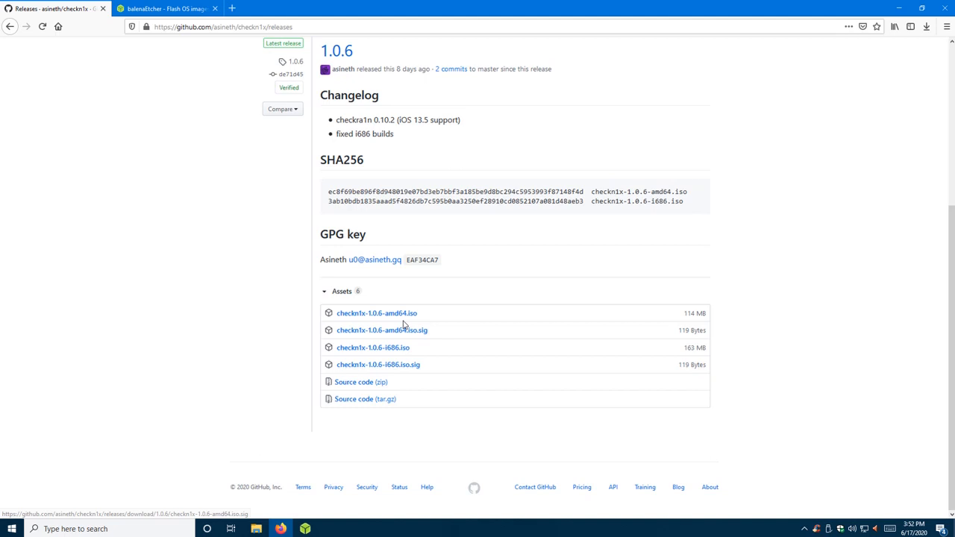
pyautogui.moveTo(410, 321)
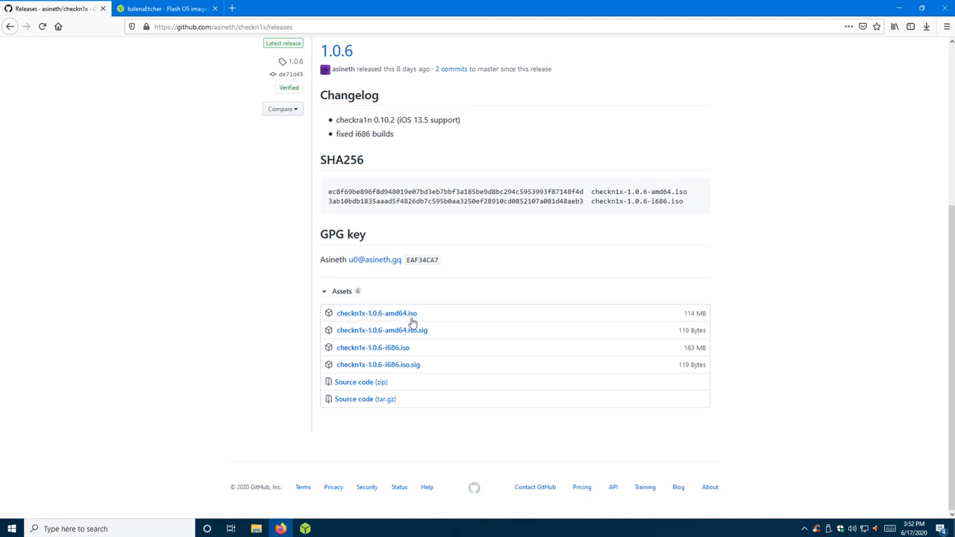
pyautogui.moveTo(377, 313)
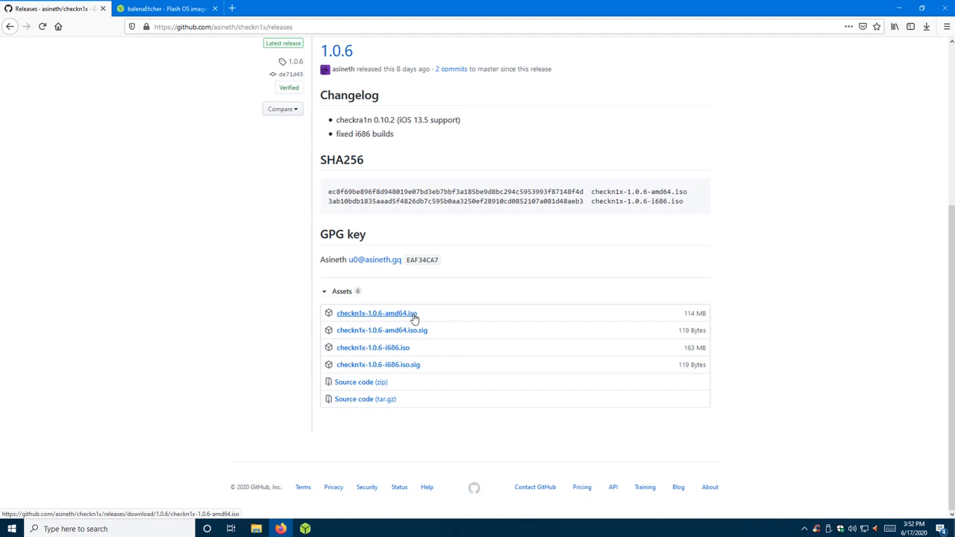
pyautogui.moveTo(418, 314)
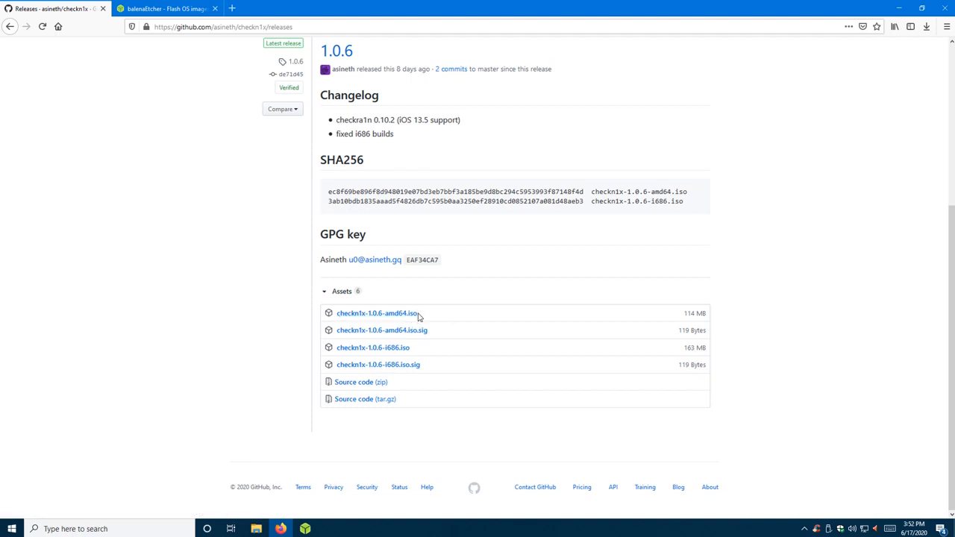
pyautogui.moveTo(376, 312)
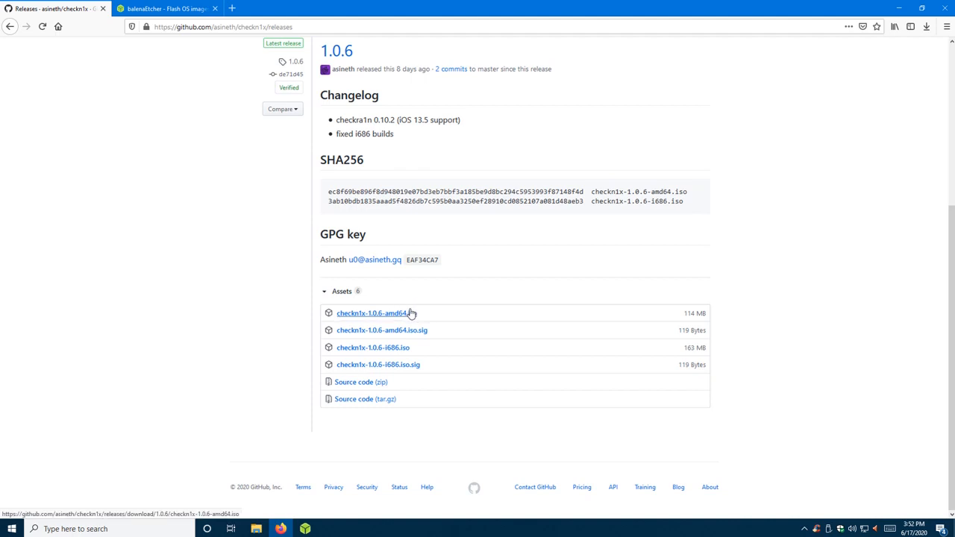
pyautogui.click(373, 312)
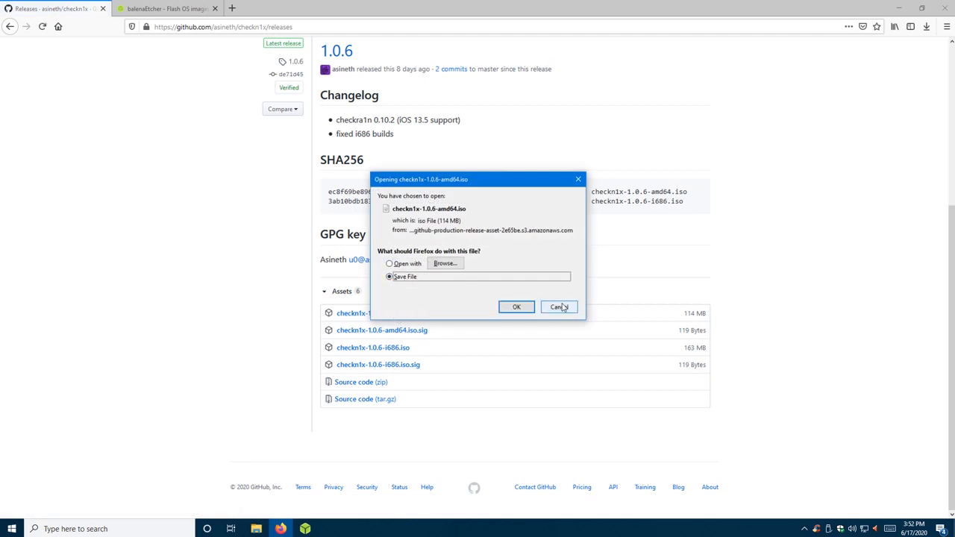
pyautogui.click(559, 307)
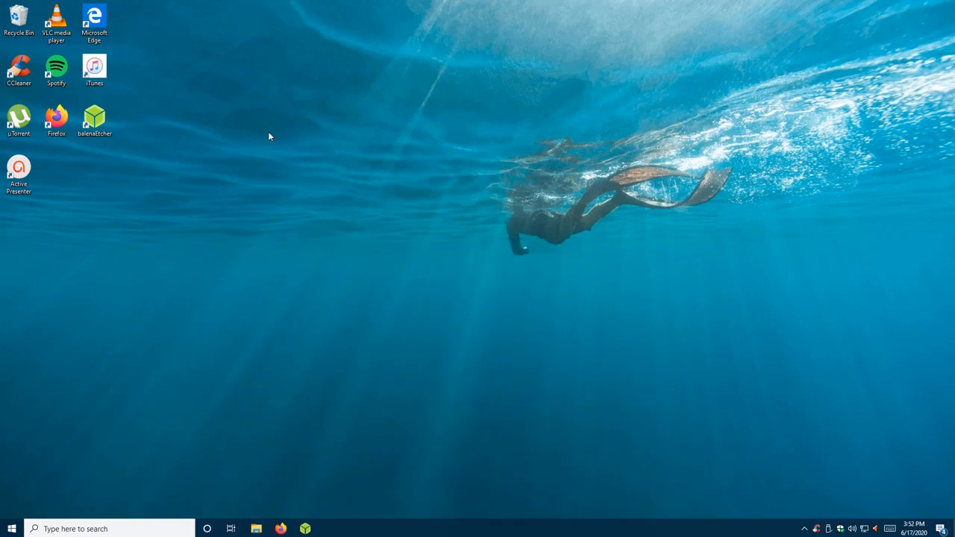
pyautogui.moveTo(139, 213)
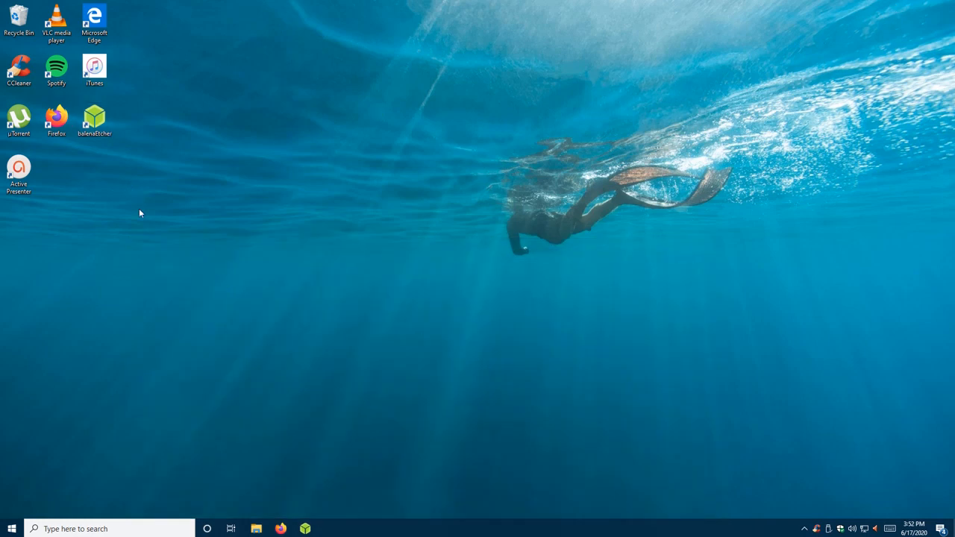
# Step: Launch balenaEtcher with the 15.5 GB Kingston USB Device as target drive
pyautogui.click(94, 117)
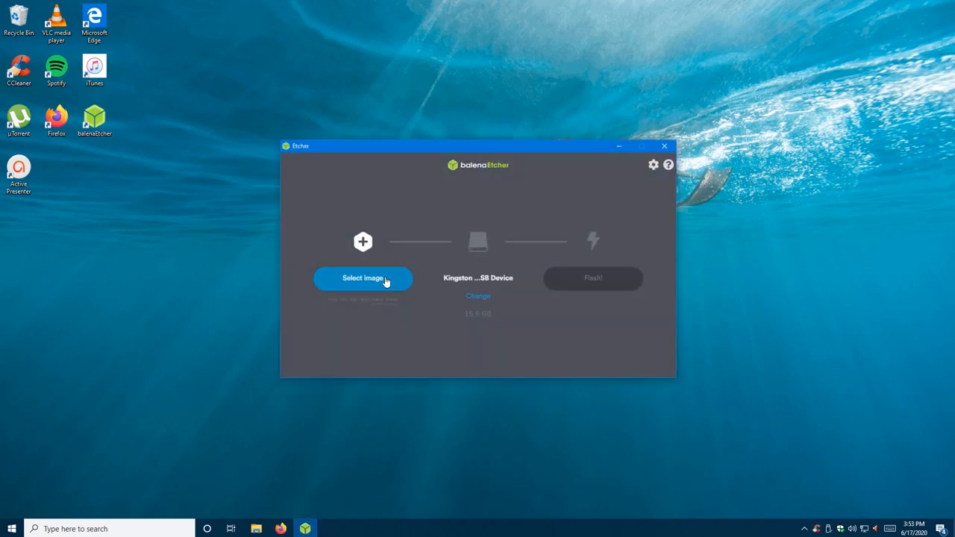
pyautogui.click(363, 278)
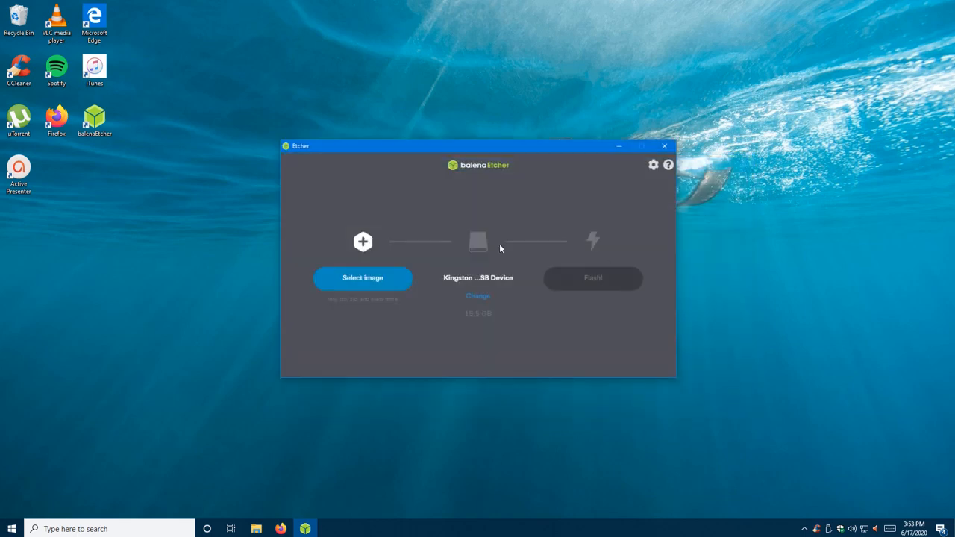
pyautogui.moveTo(491, 282)
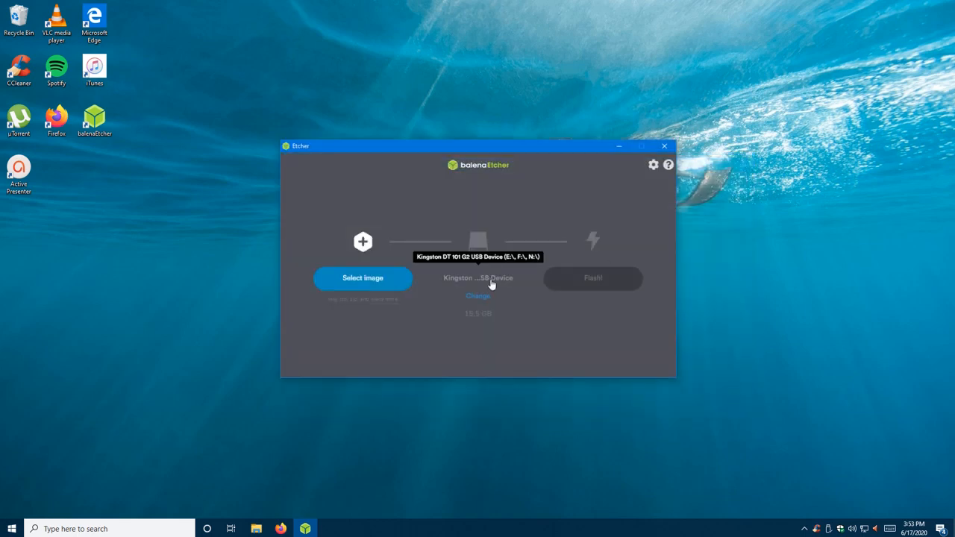
pyautogui.moveTo(487, 293)
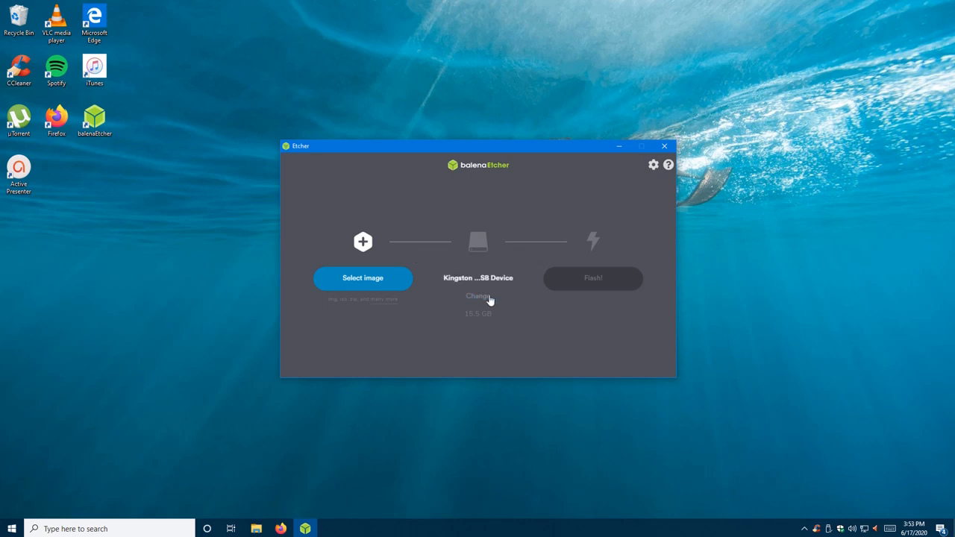
pyautogui.moveTo(488, 316)
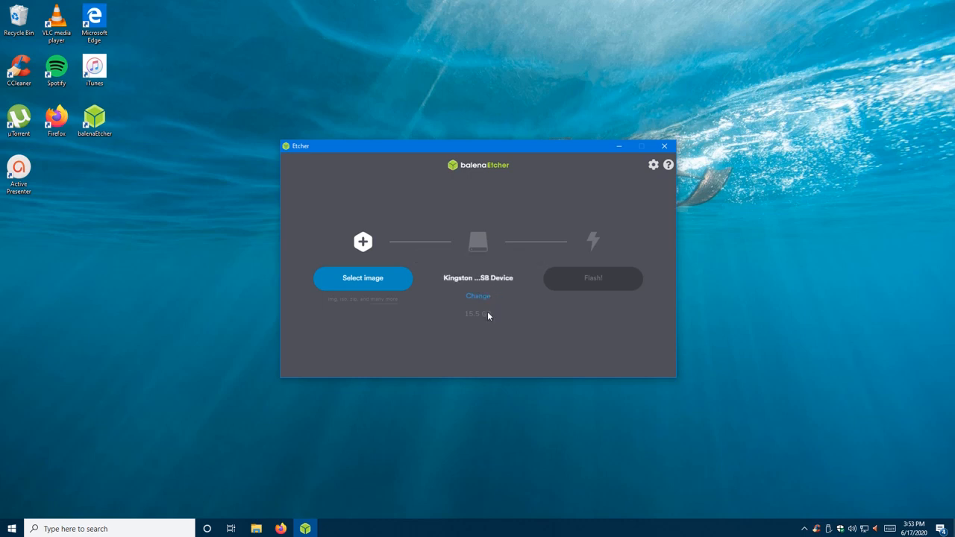
pyautogui.moveTo(478, 277)
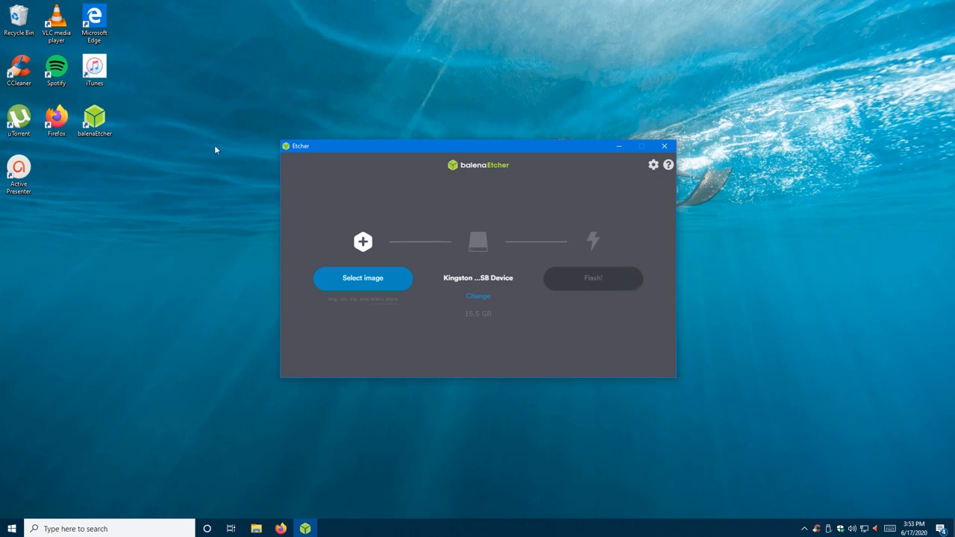
pyautogui.moveTo(550, 265)
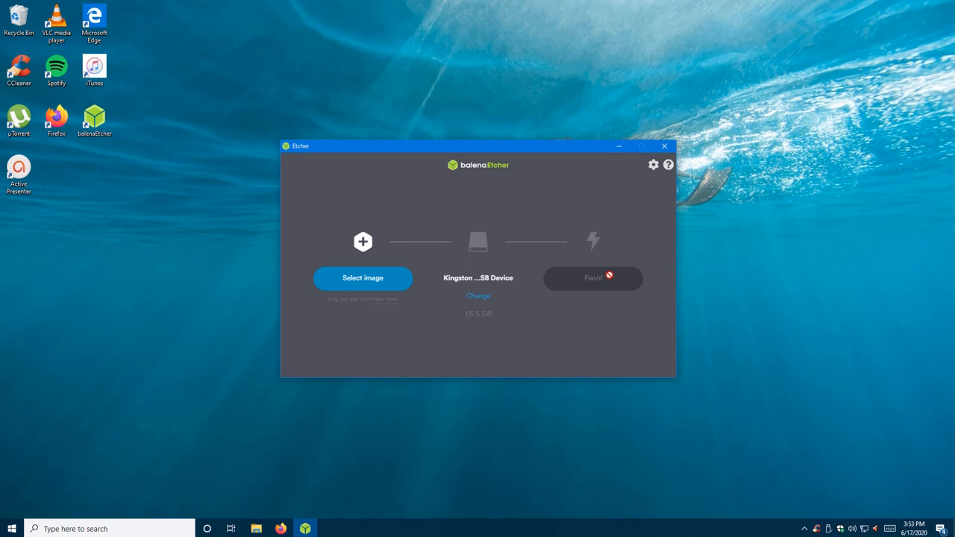
pyautogui.moveTo(633, 313)
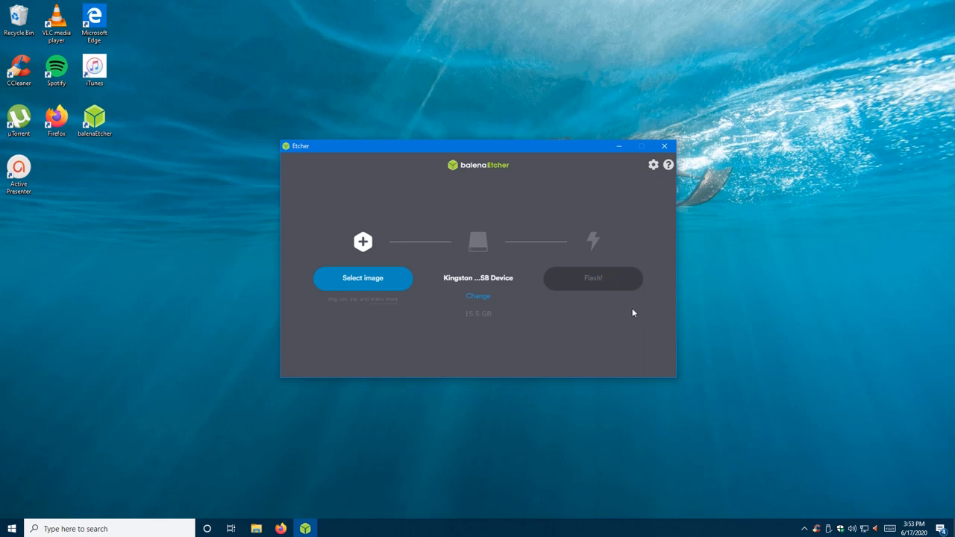
pyautogui.moveTo(639, 316)
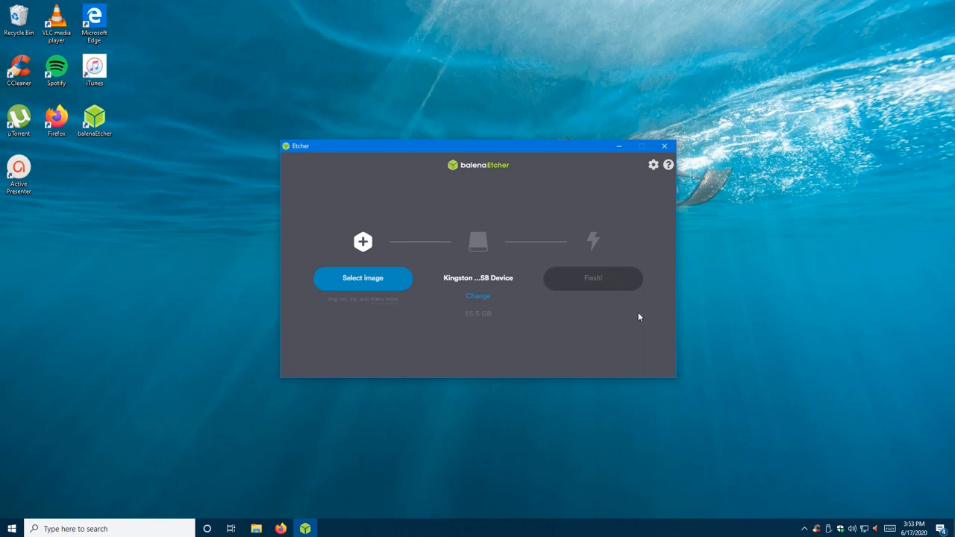
pyautogui.moveTo(706, 329)
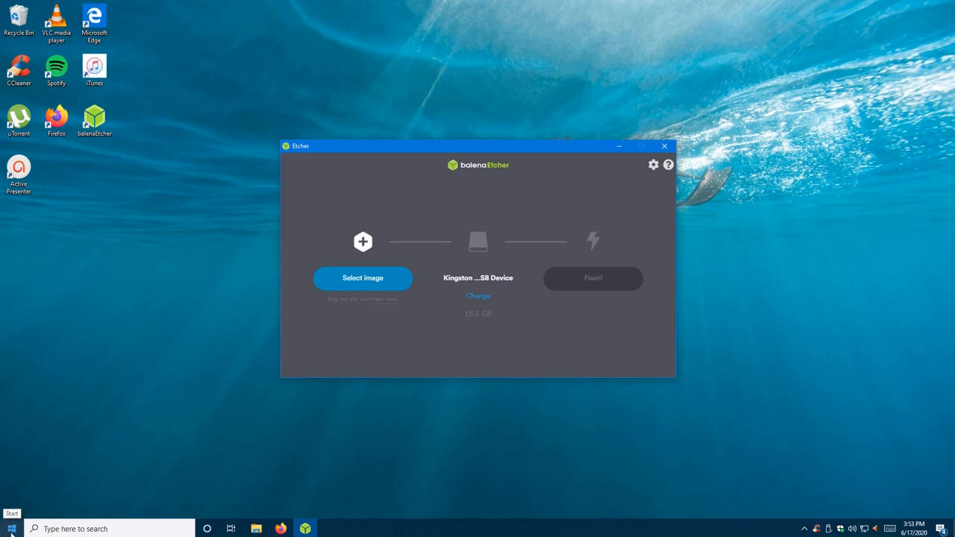
# Step: Restart into the F12 boot menu and highlight the Kingston USB drive
pyautogui.click(11, 528)
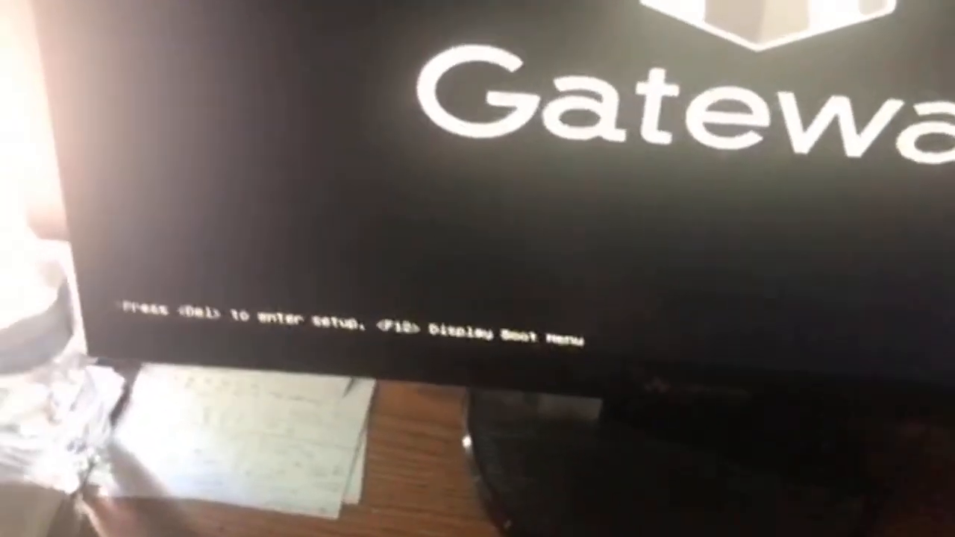
pyautogui.press('F12')
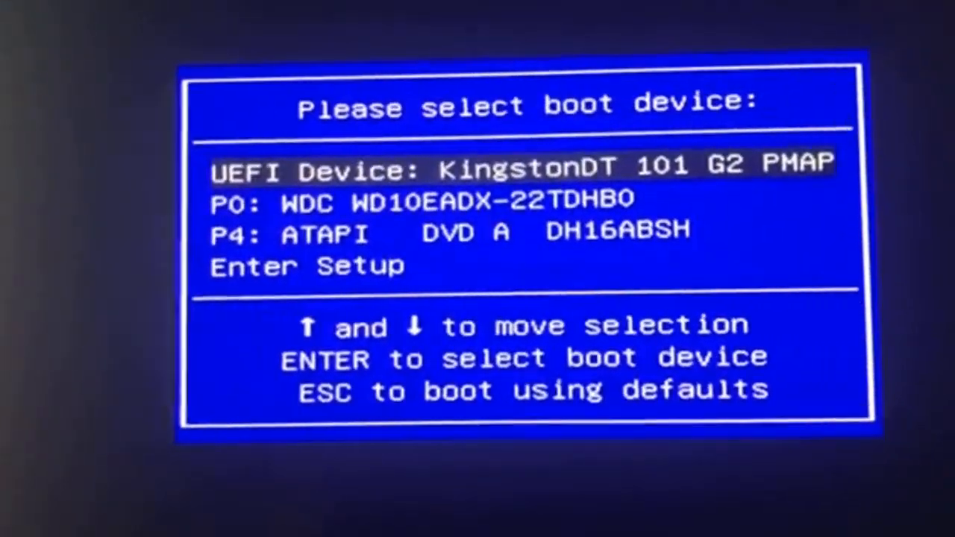
pyautogui.press('Down')
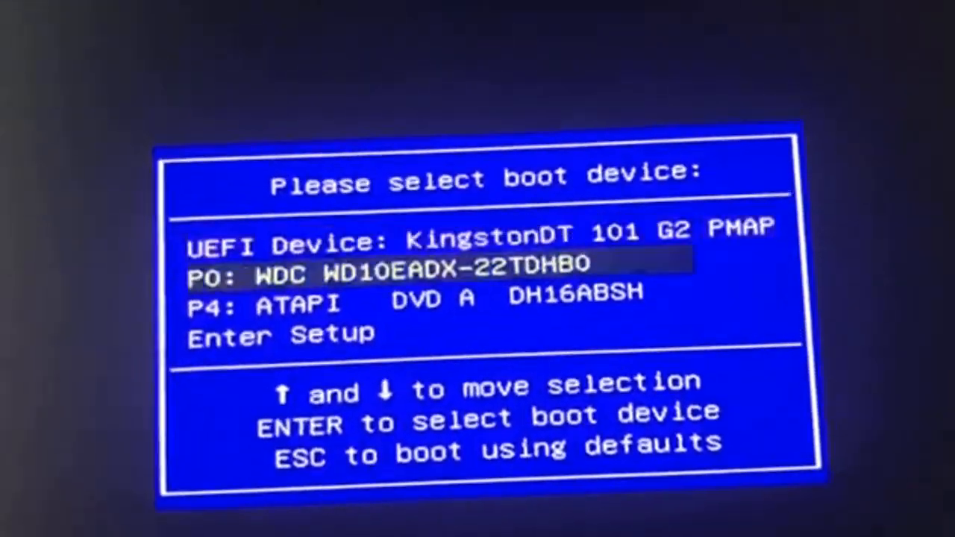
pyautogui.press('up')
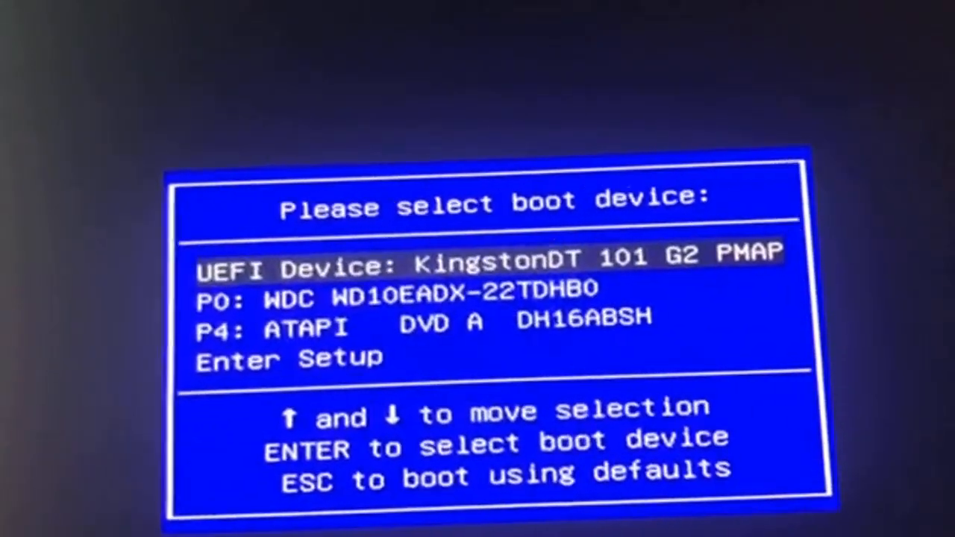
pyautogui.press('down')
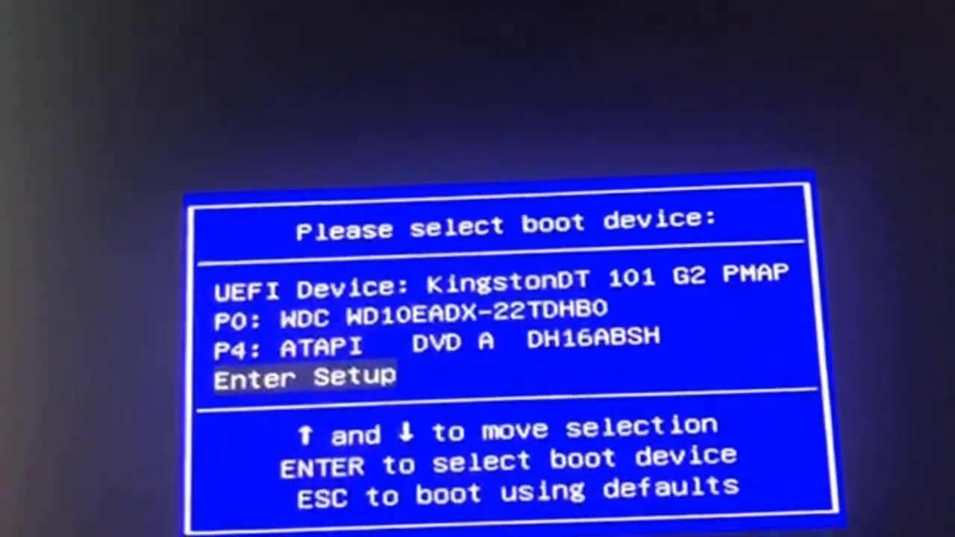
pyautogui.press('up')
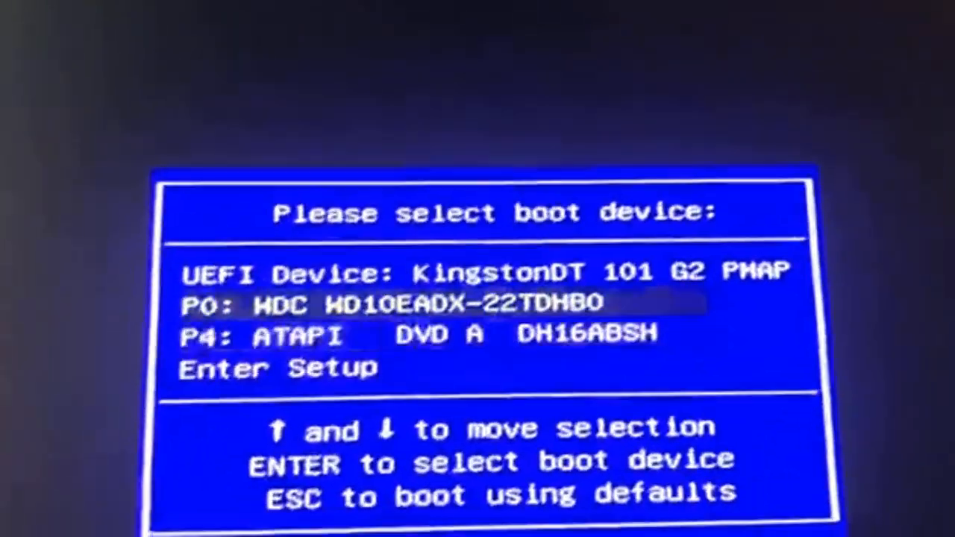
pyautogui.press('up')
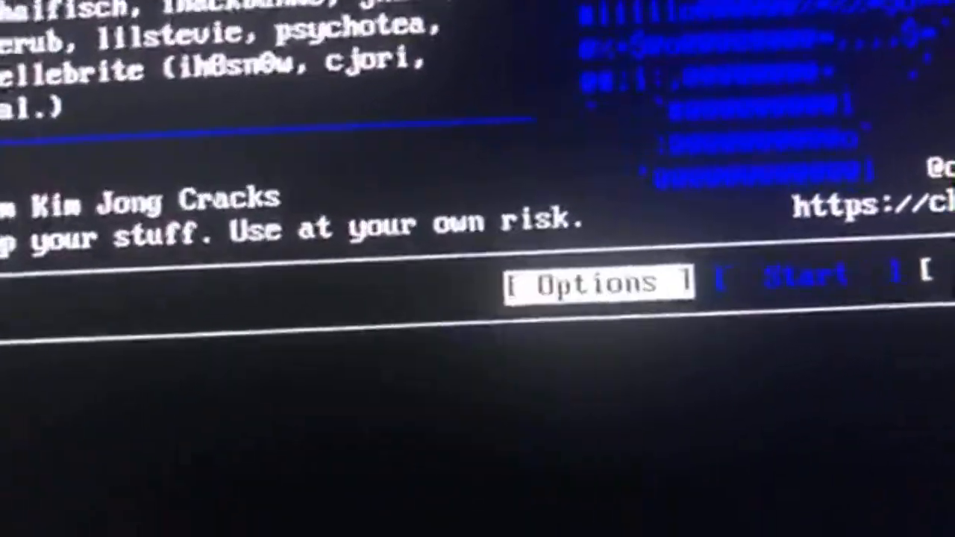
# Step: Open checkra1n's Options panel showing Safe Mode, Verbose Boot and untested versions
pyautogui.click(592, 282)
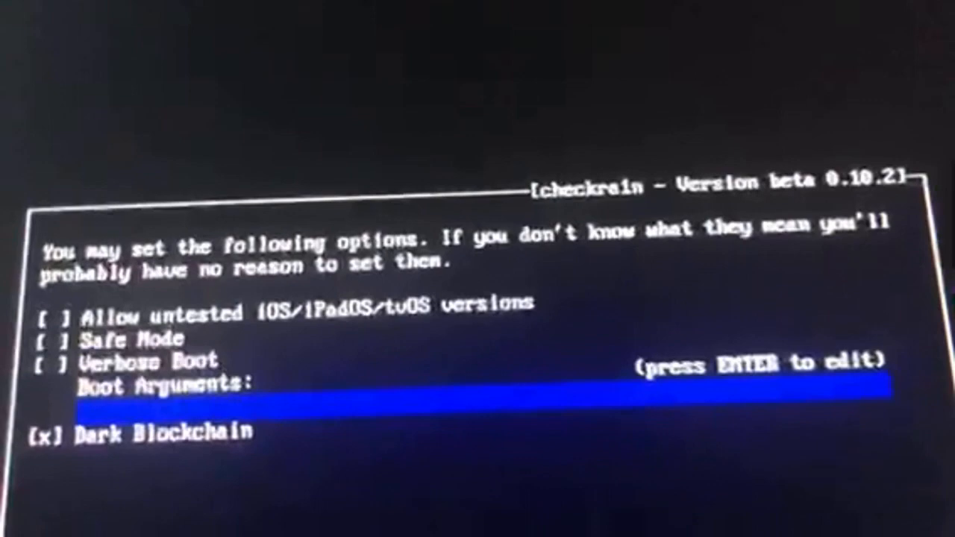